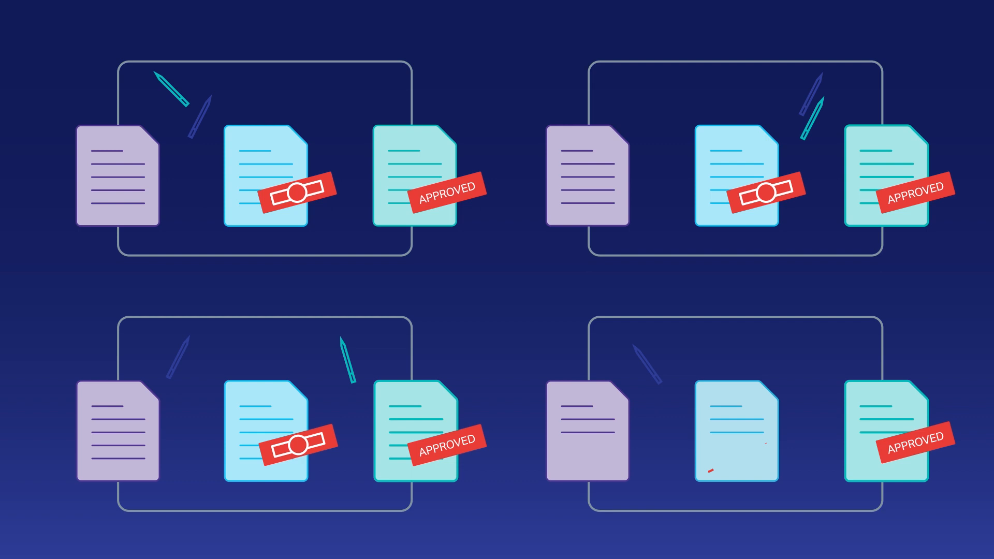
Switch from the running claim Process Instances to the Process Templates list.
scroll(down, 3)
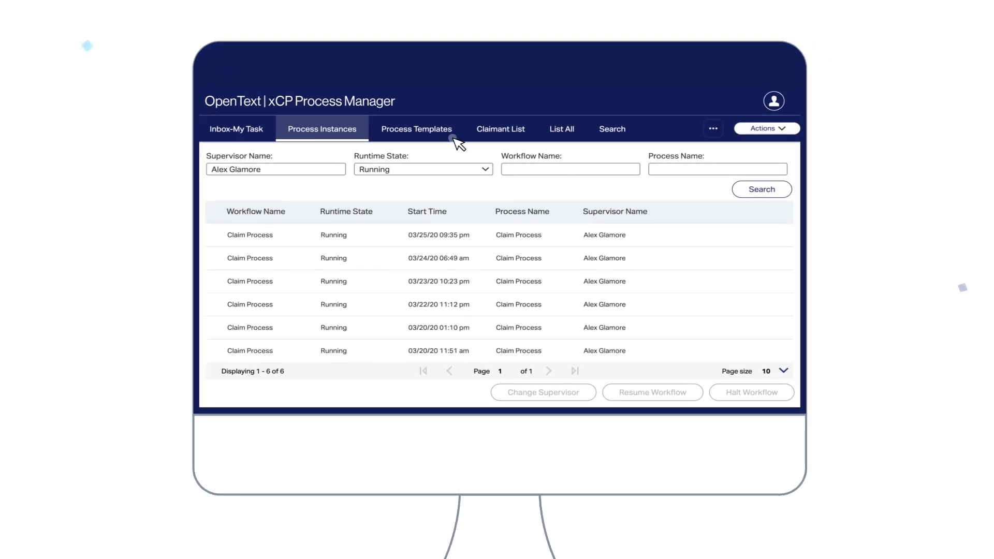
click(415, 129)
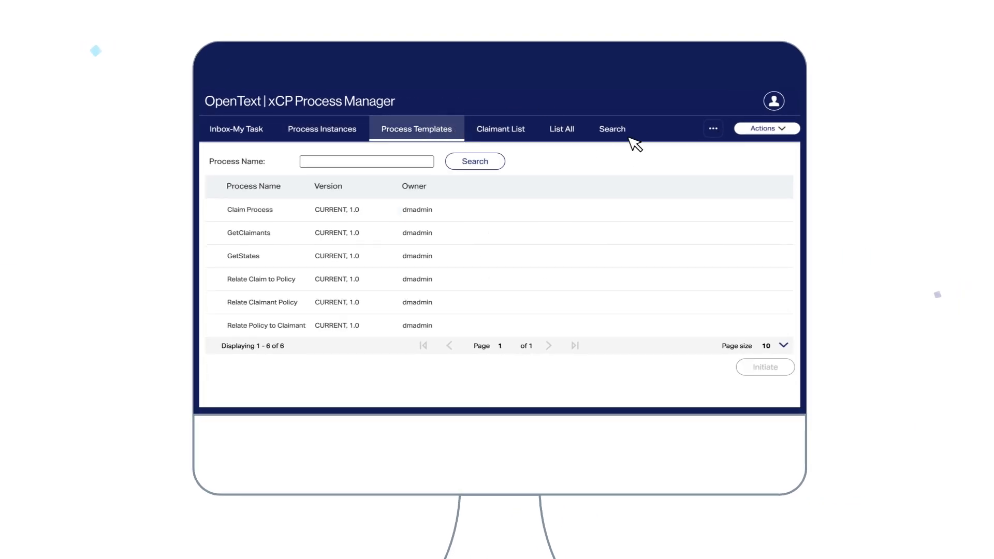
click(610, 129)
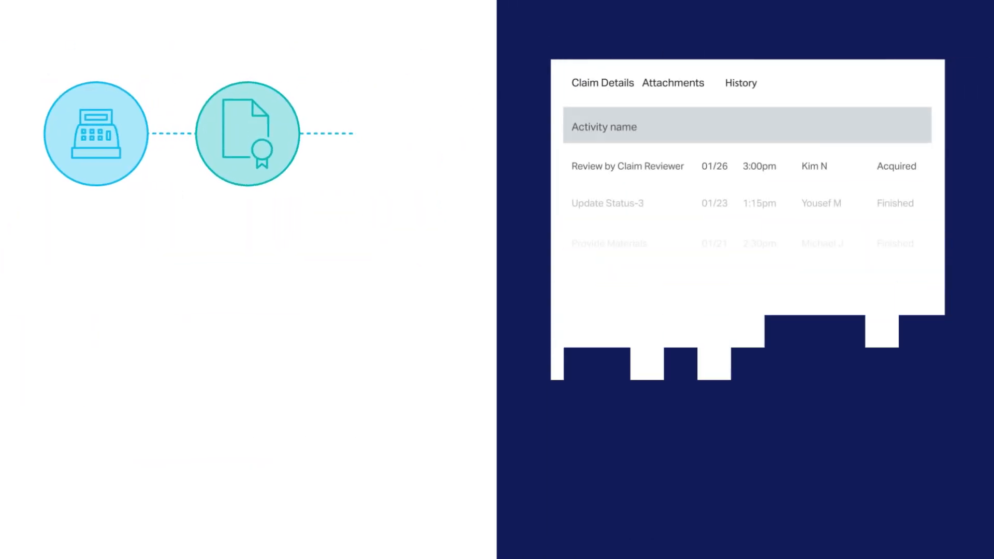
Show the claim's History and select the 01/21 Provide Materials activity.
click(739, 82)
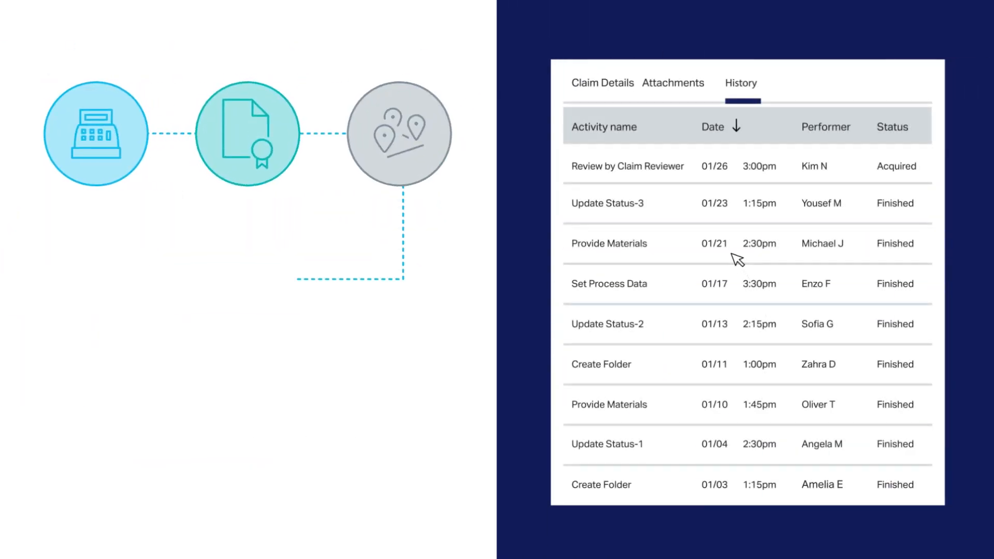
click(633, 243)
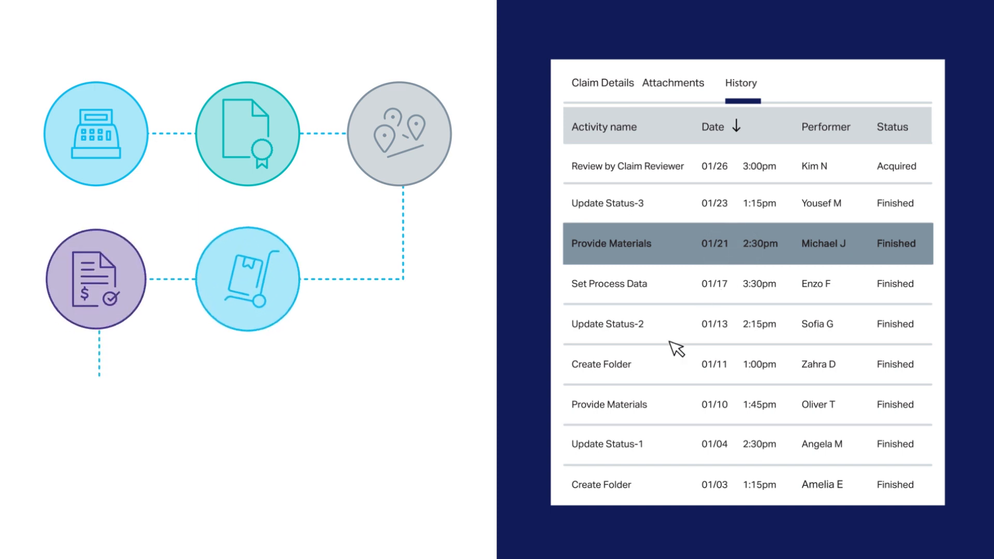